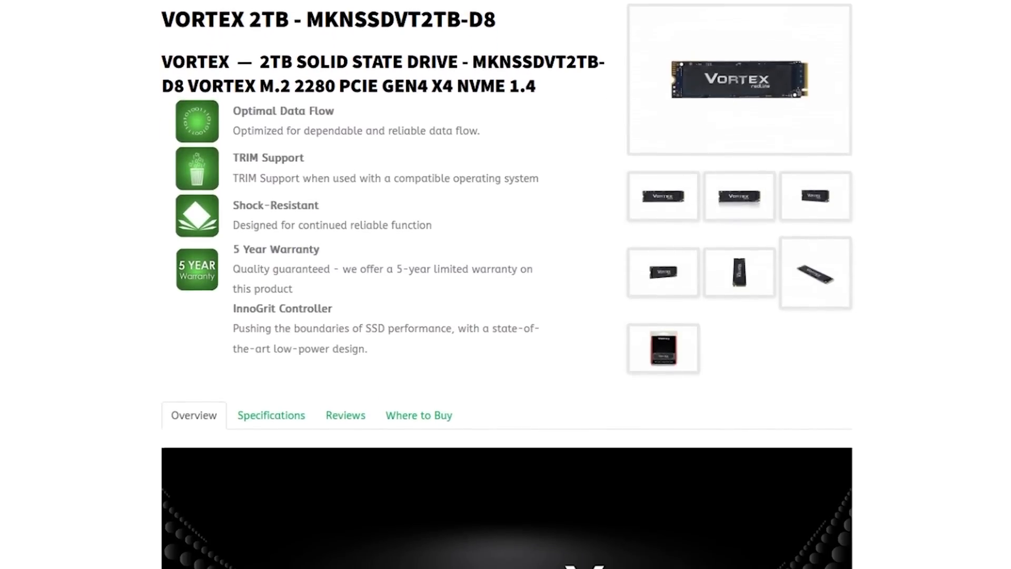
# - Scroll through the XDA PCIe 5.0 article's introduction and its navigation list
pyautogui.scroll(-3)
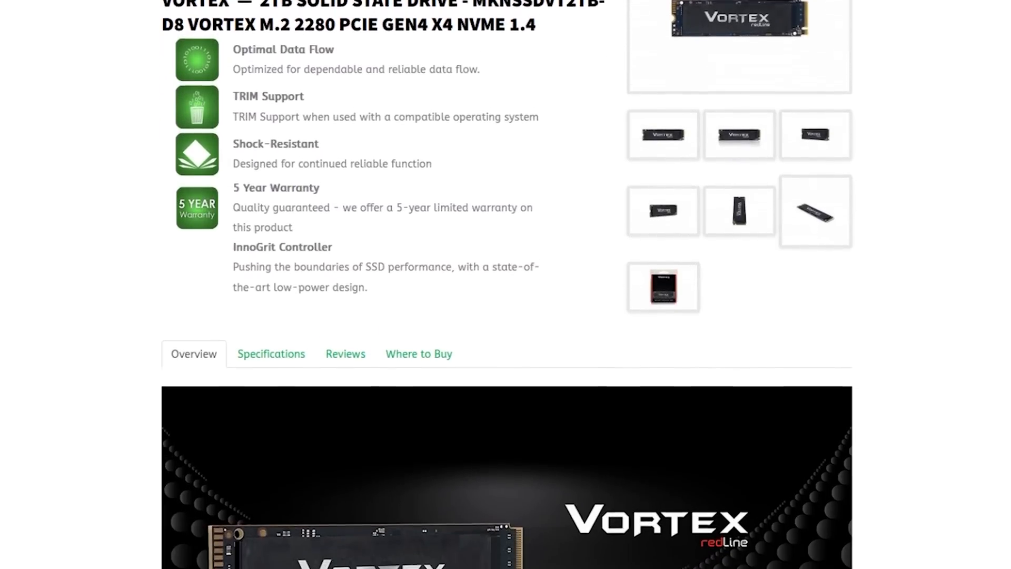
pyautogui.scroll(-3)
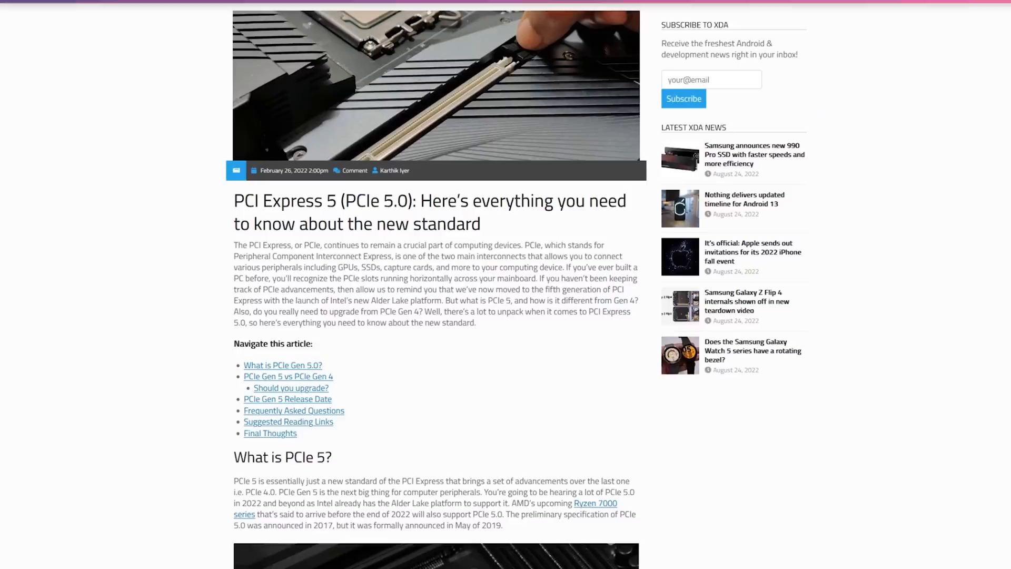
pyautogui.scroll(-3)
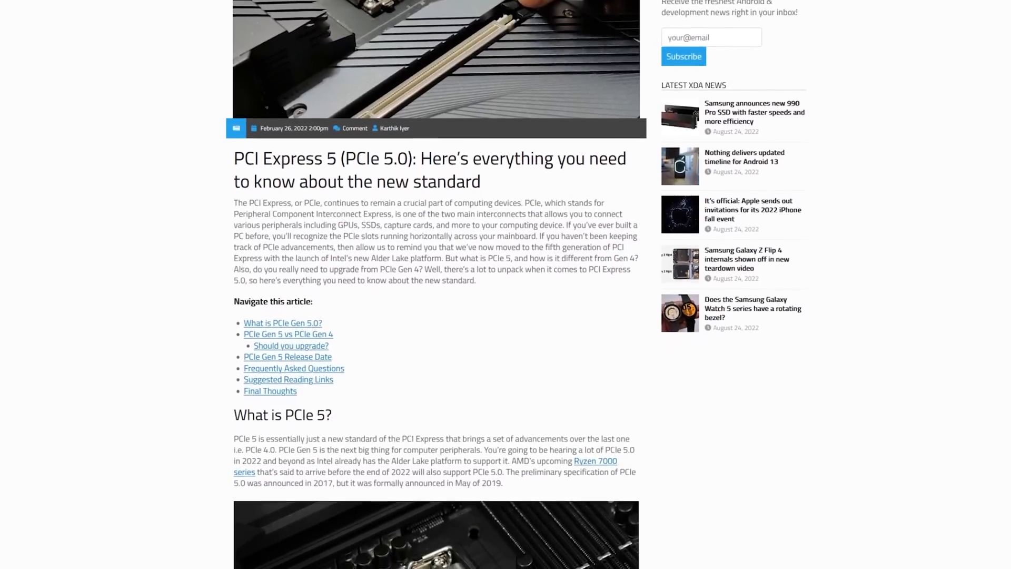
pyautogui.scroll(-3)
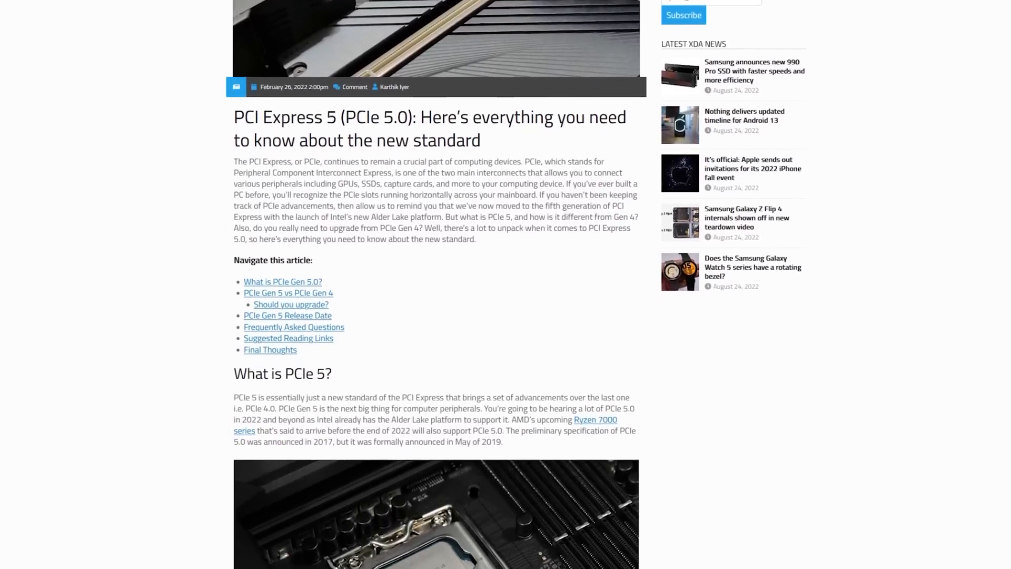
pyautogui.scroll(-3)
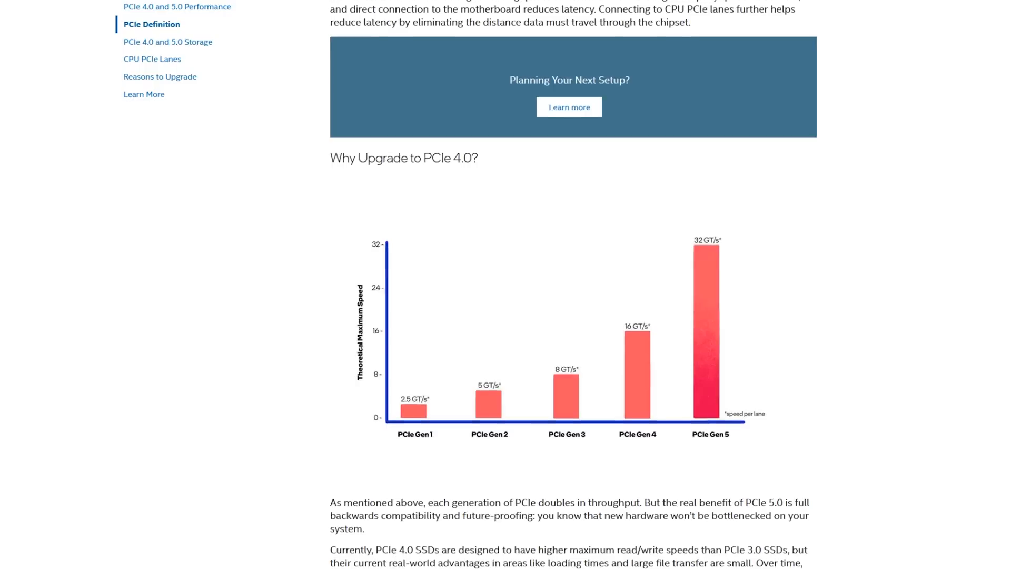
# - Scroll the Intel PCIe article past the per-generation speed chart and 'Why Upgrade to PCIe 4.0?'
pyautogui.scroll(-3)
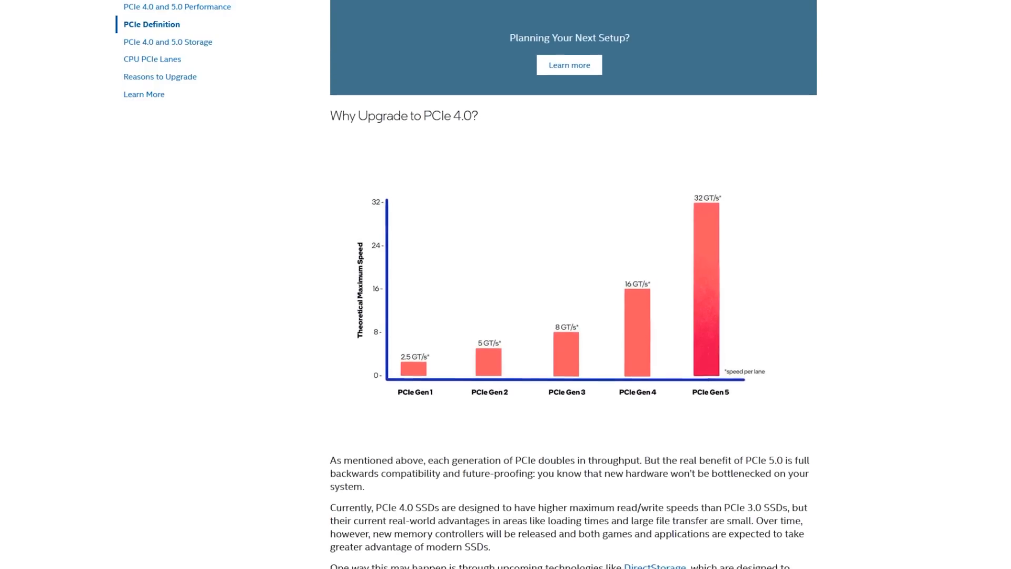
pyautogui.scroll(-3)
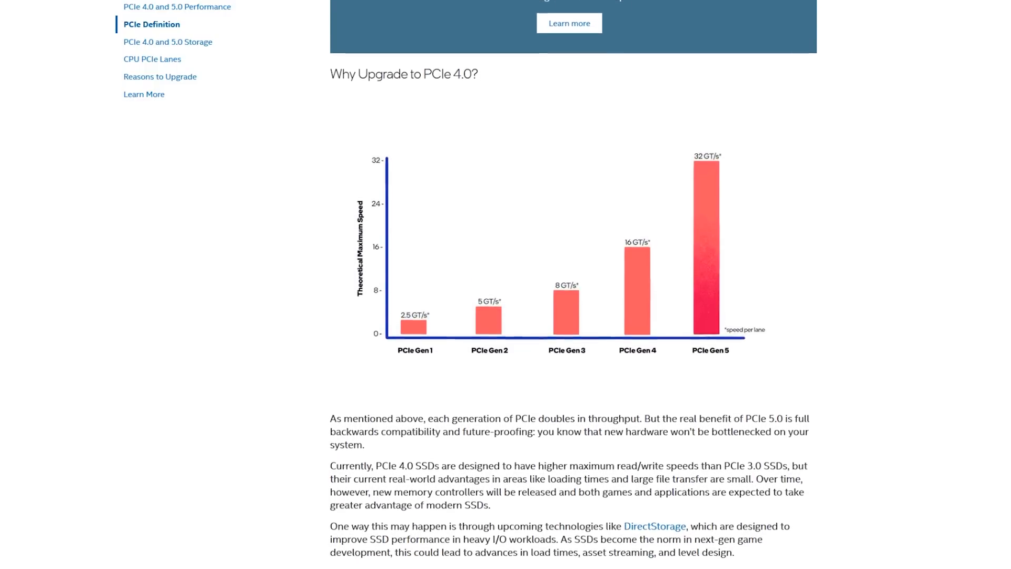
pyautogui.scroll(-3)
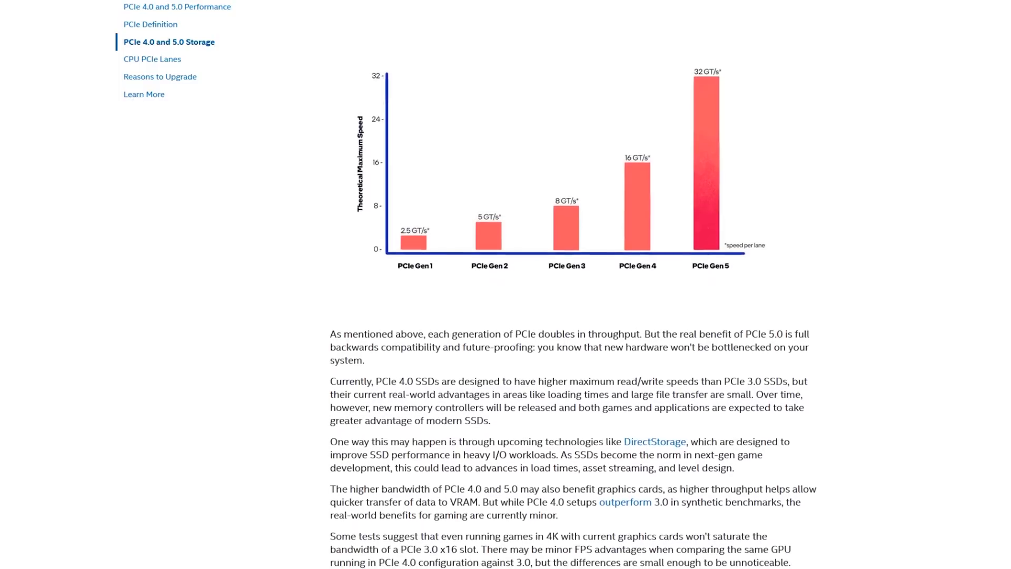
pyautogui.scroll(-3)
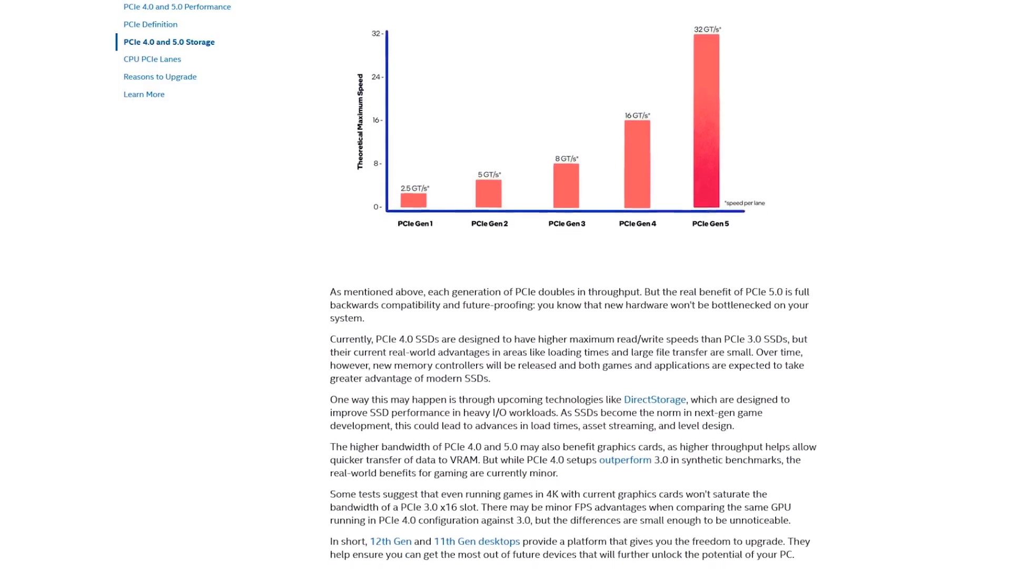
pyautogui.scroll(-3)
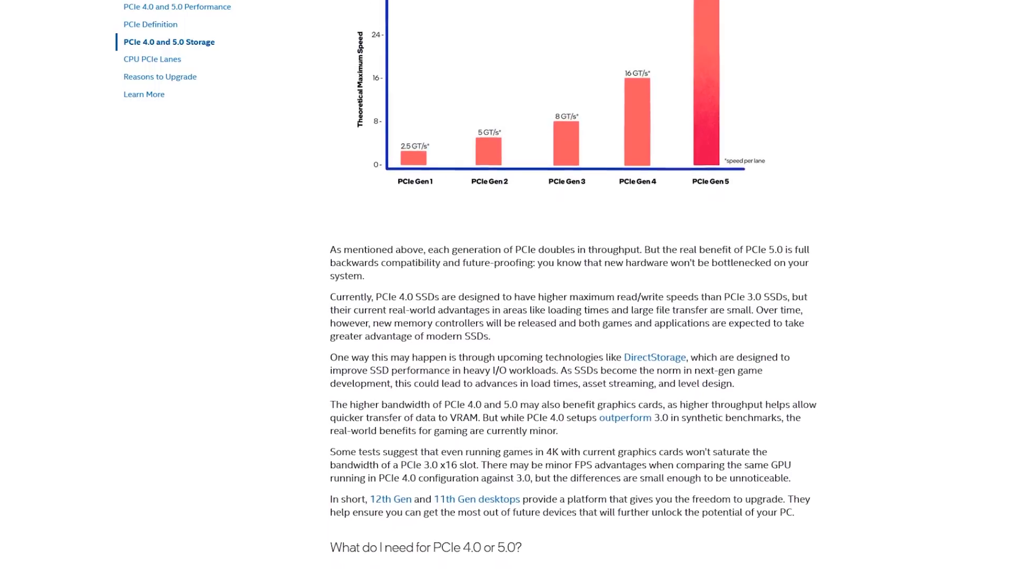
pyautogui.scroll(-3)
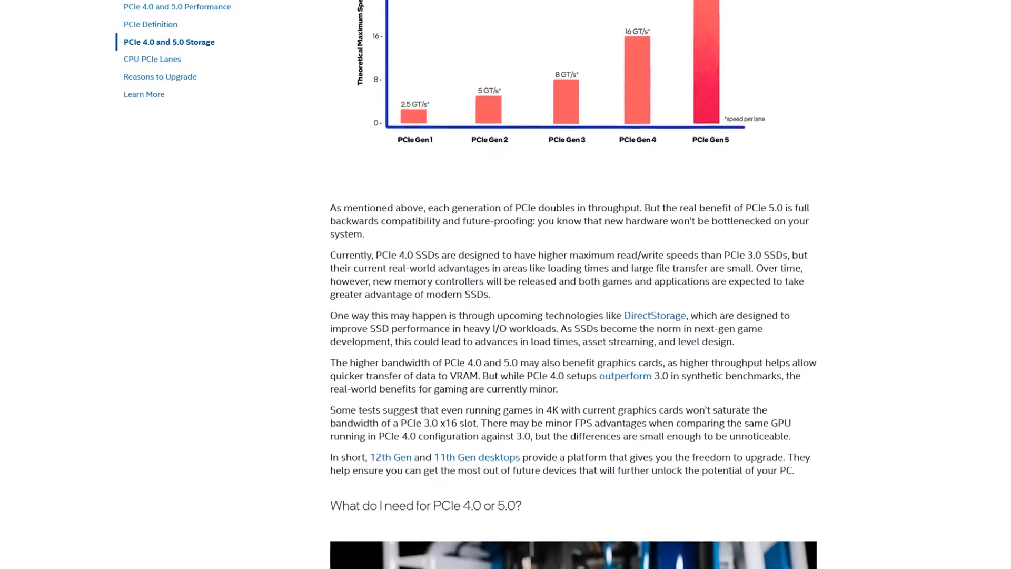
pyautogui.scroll(-3)
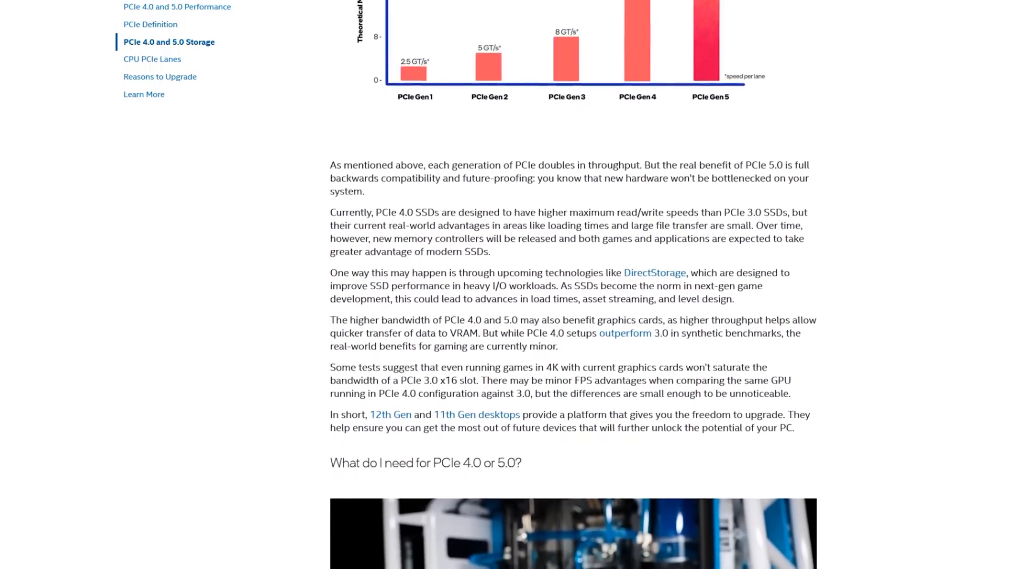
pyautogui.scroll(-3)
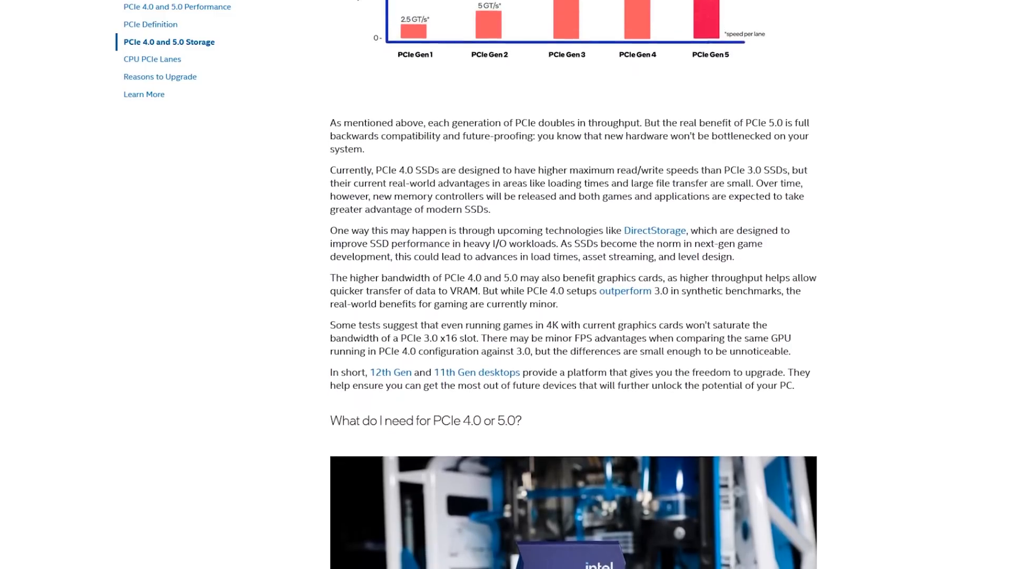
pyautogui.scroll(-3)
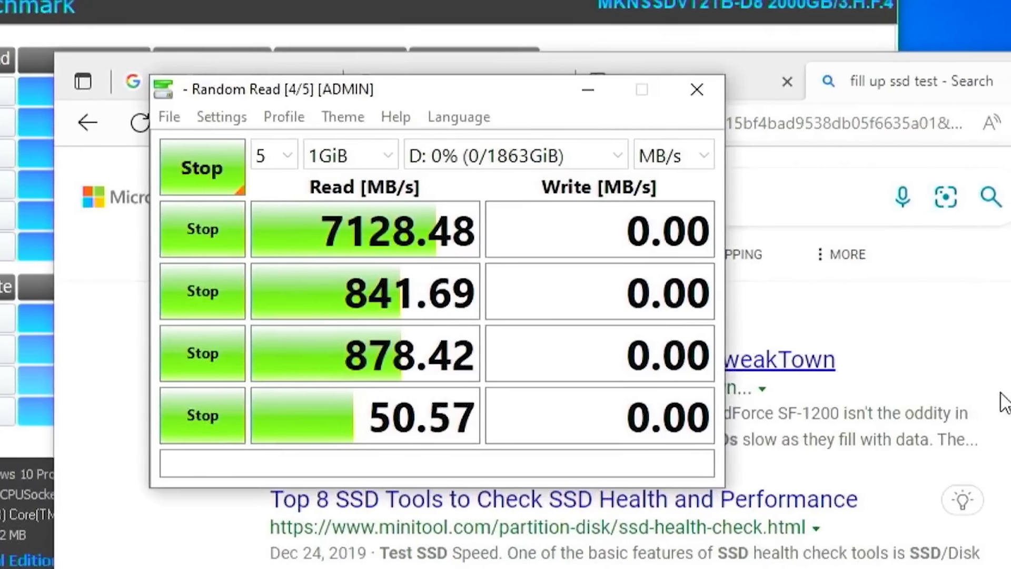
# - Start the CrystalDiskMark read benchmark on drive D: with 5 runs of 1GiB
pyautogui.click(697, 88)
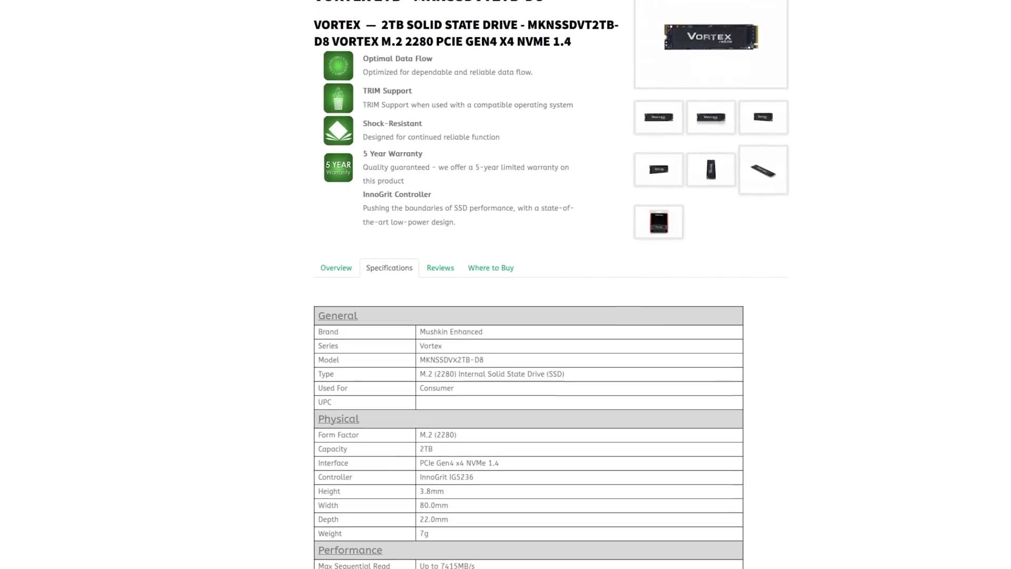
# - Scroll the Mushkin Vortex 2TB page down to its Specifications section and Physical table
pyautogui.scroll(-3)
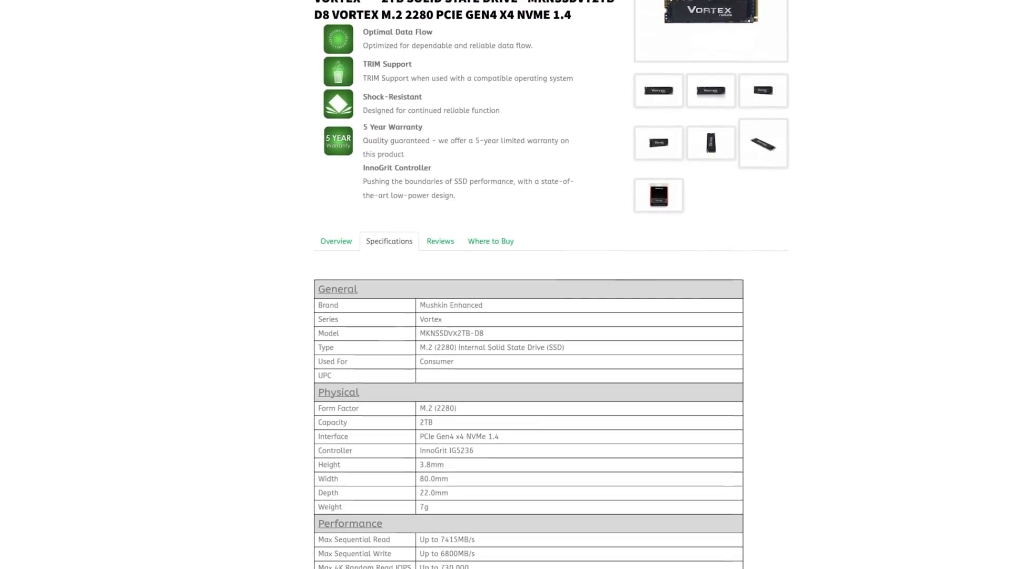
pyautogui.scroll(-3)
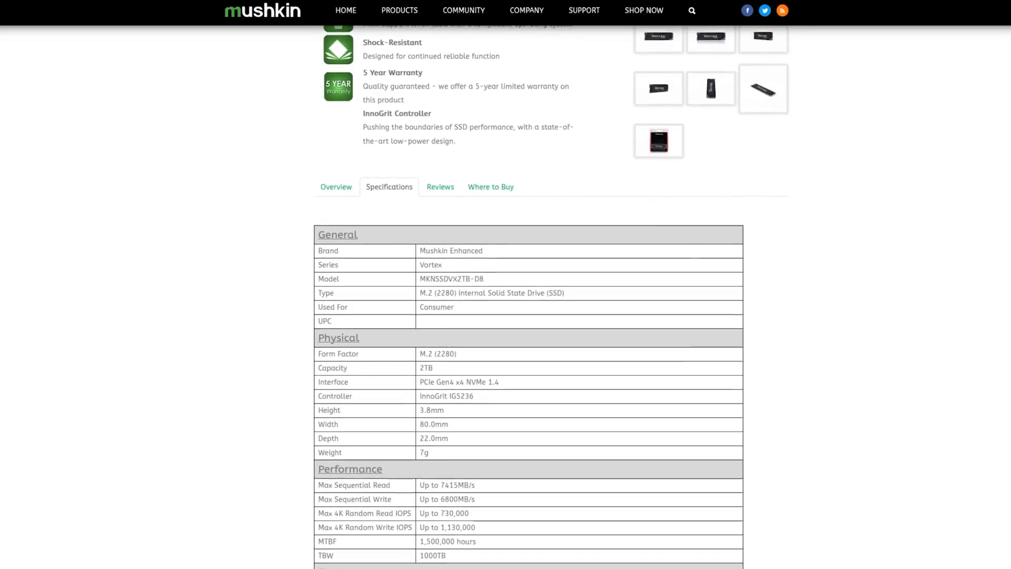
pyautogui.scroll(-3)
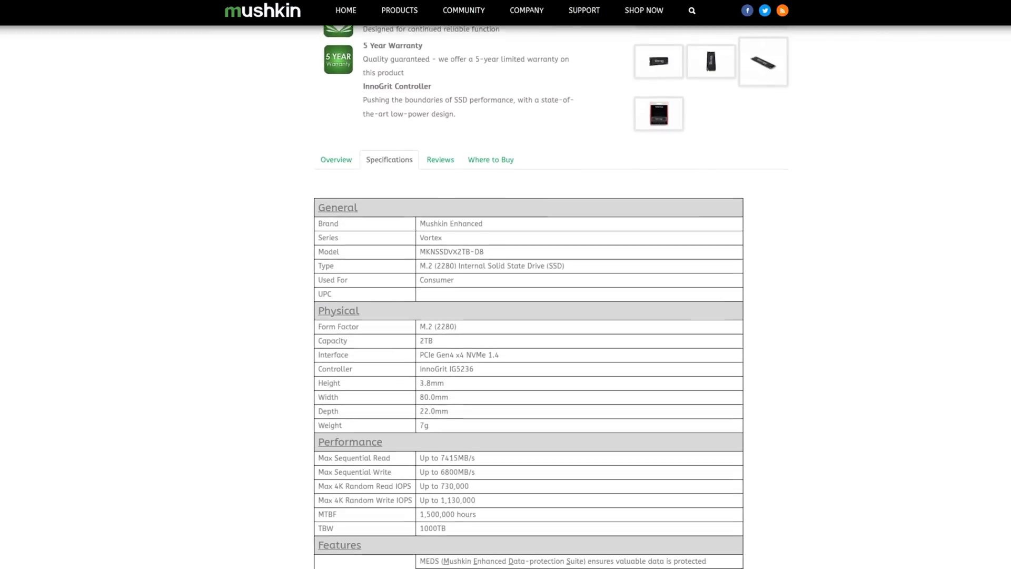
pyautogui.scroll(-3)
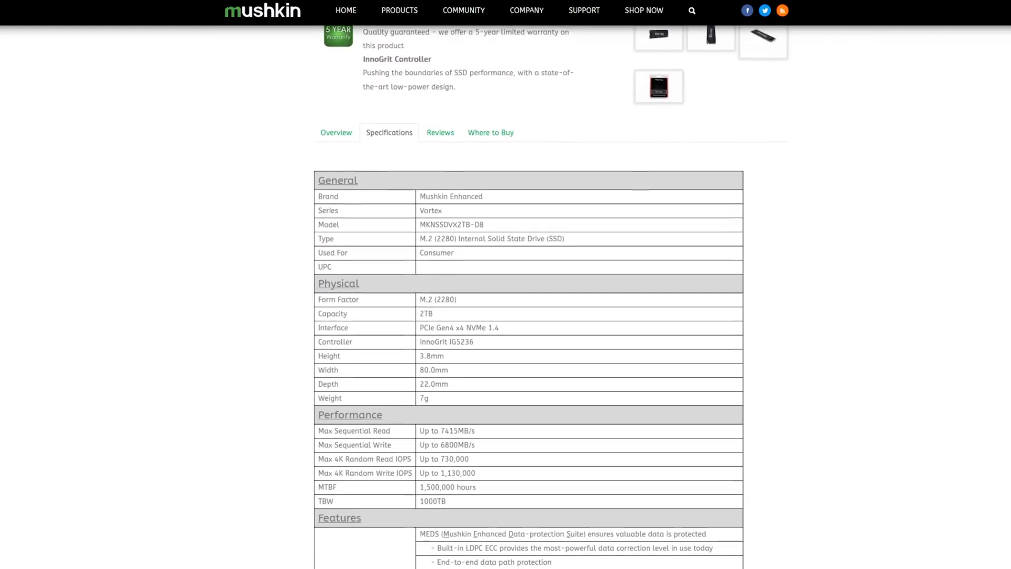
pyautogui.scroll(-3)
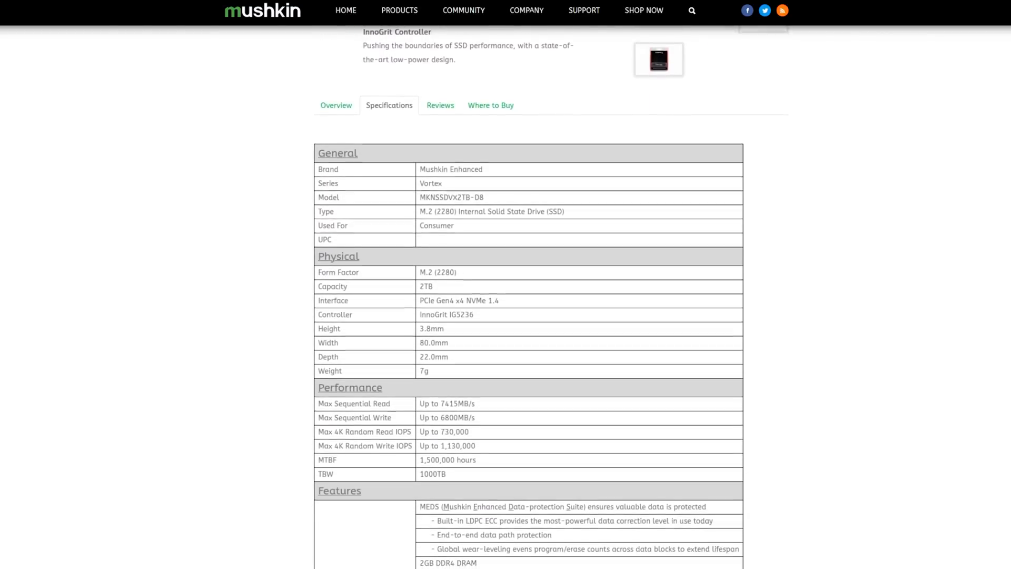
pyautogui.scroll(-3)
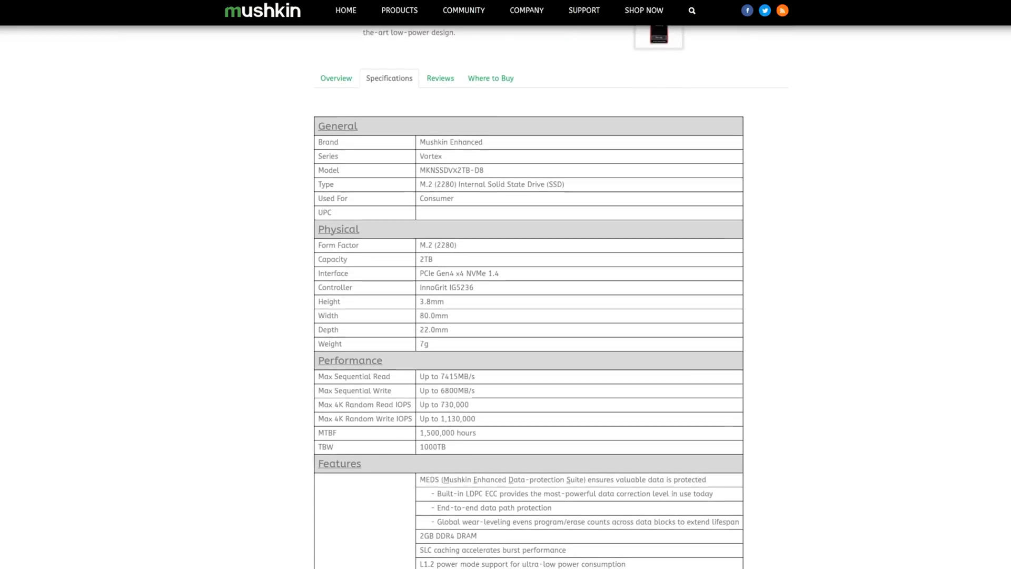
# - Continue down through the Performance and Features tables, showing PCIe Gen4 x4 and 7415 MB/s read
pyautogui.scroll(-3)
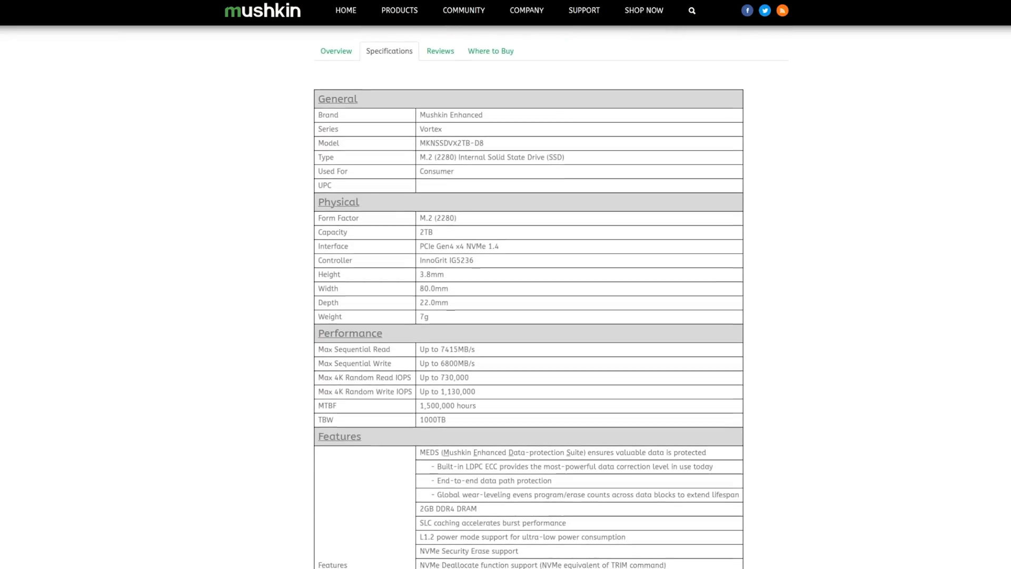
pyautogui.scroll(-3)
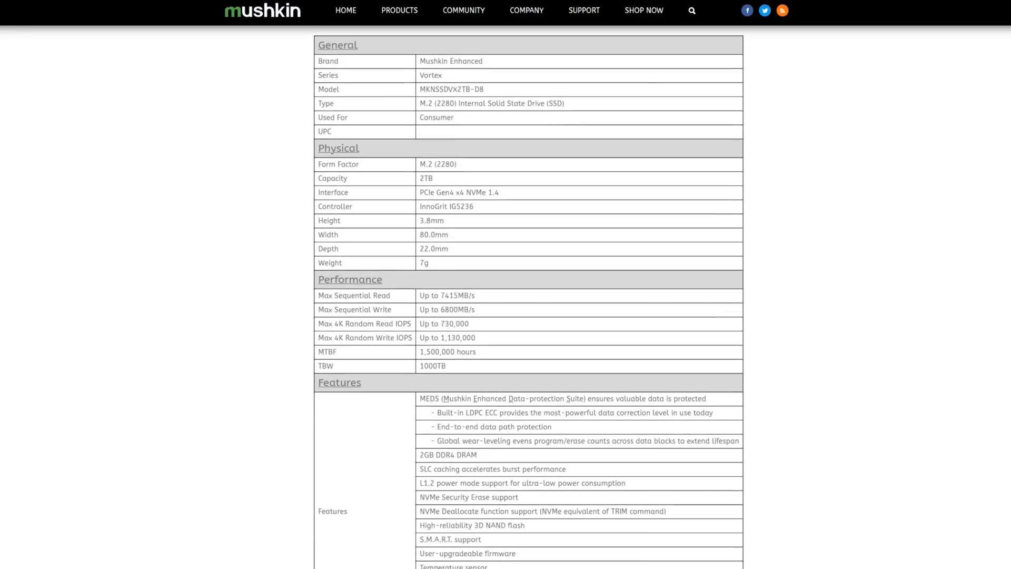
pyautogui.scroll(-3)
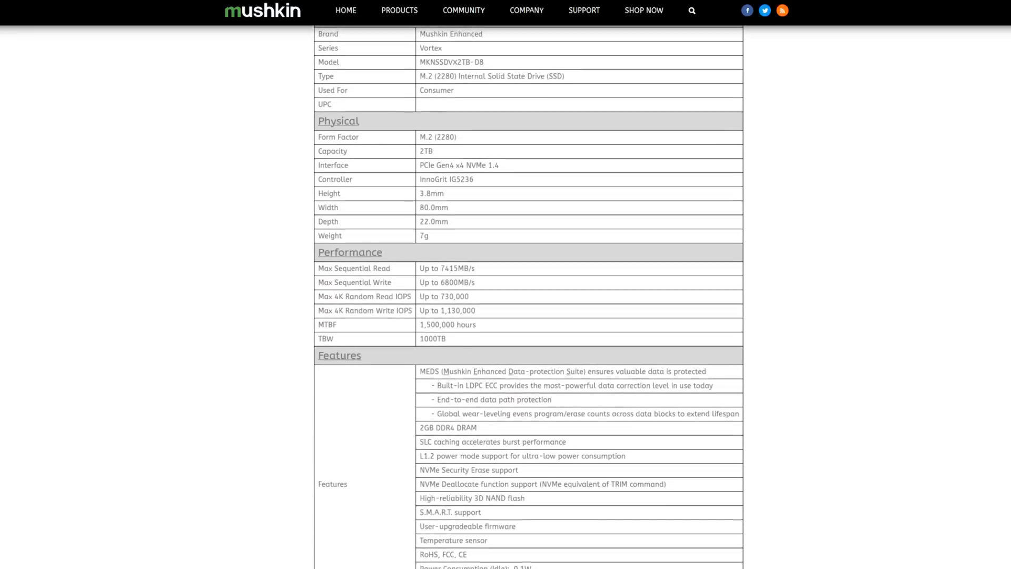
pyautogui.scroll(-3)
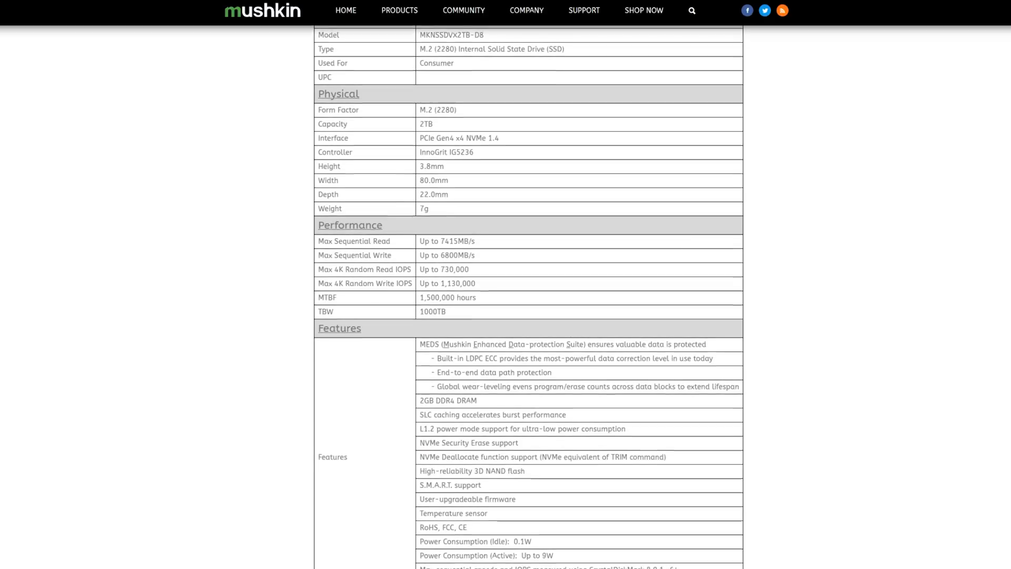
pyautogui.scroll(-3)
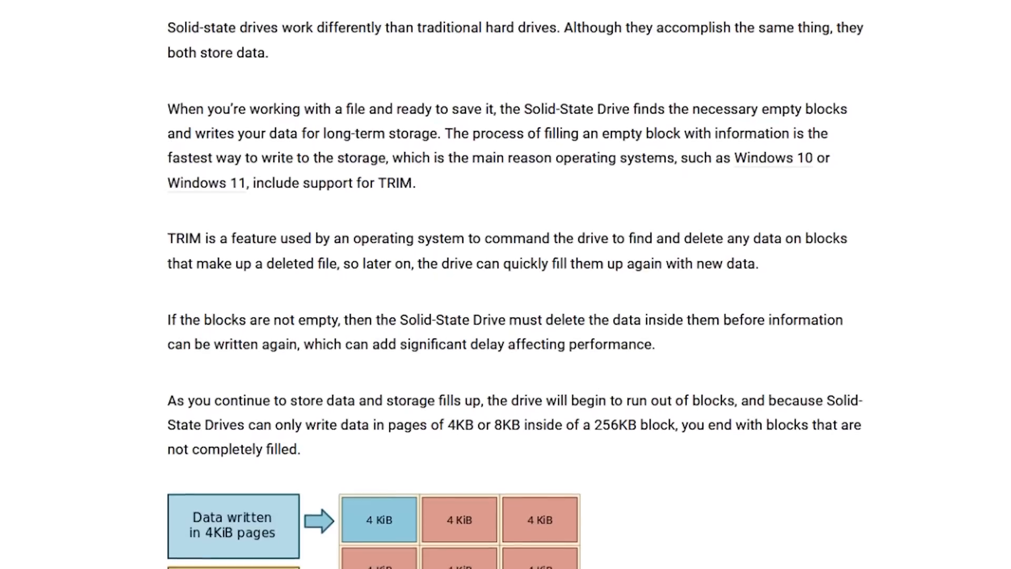
# - Scroll the TRIM article past the NAND pages and blocks diagram to 'Overcoming SSDs performance issue'
pyautogui.scroll(-3)
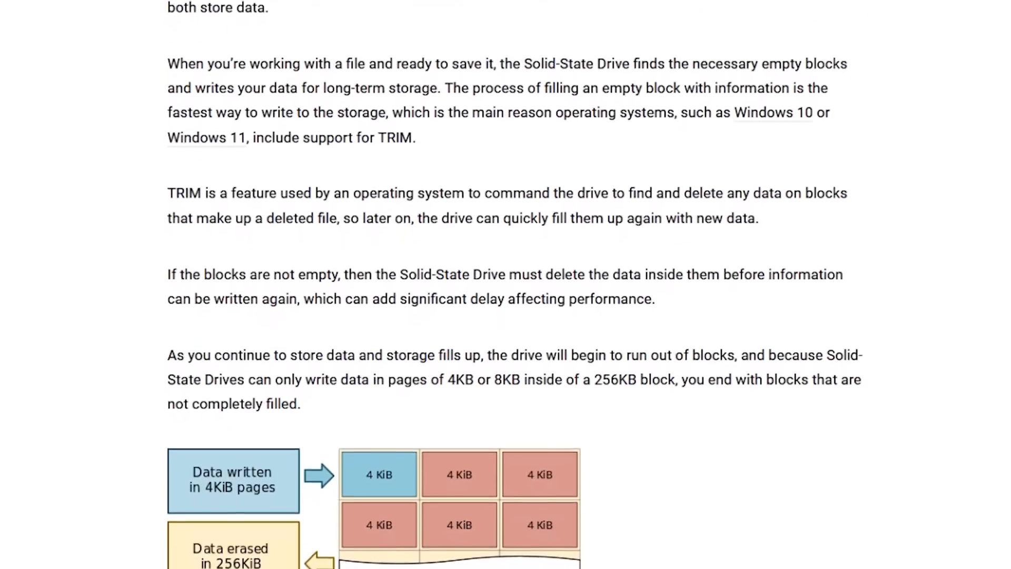
pyautogui.scroll(3)
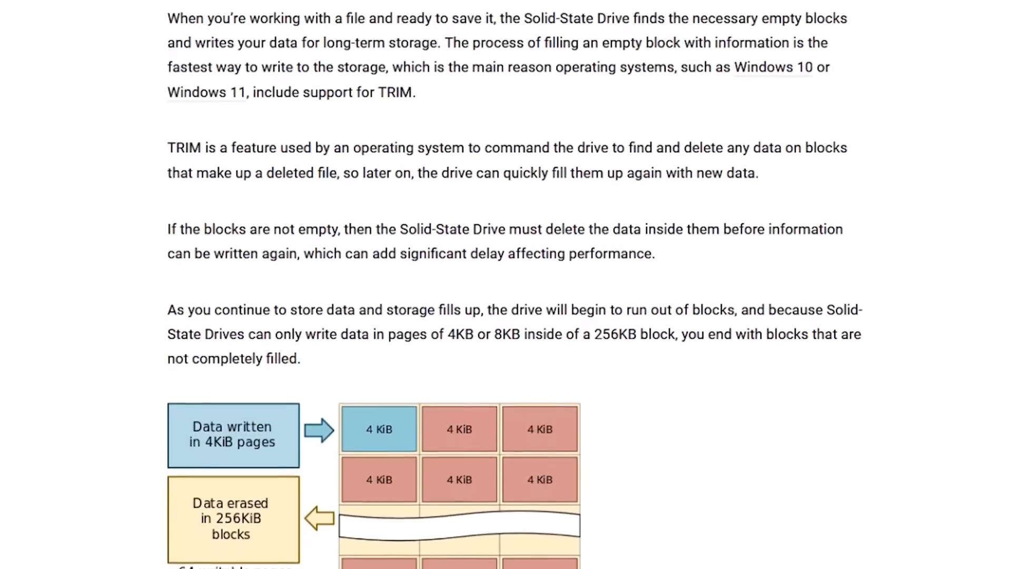
pyautogui.scroll(-3)
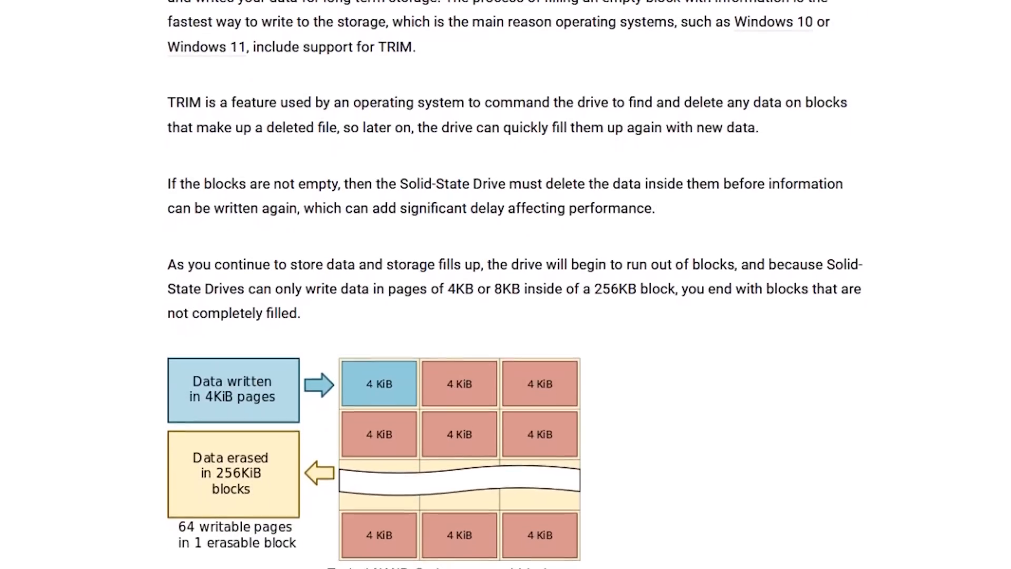
pyautogui.scroll(-3)
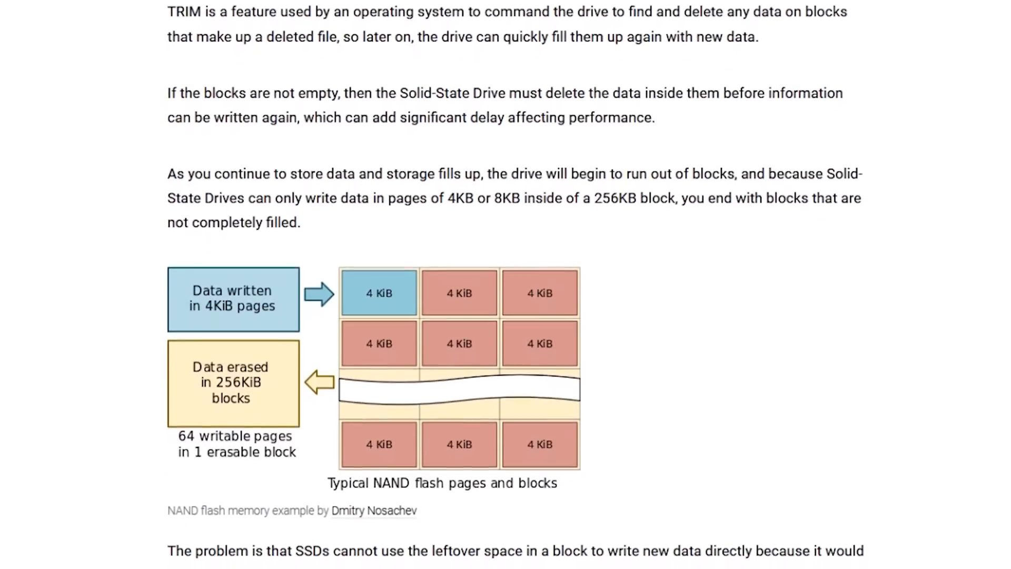
pyautogui.scroll(-3)
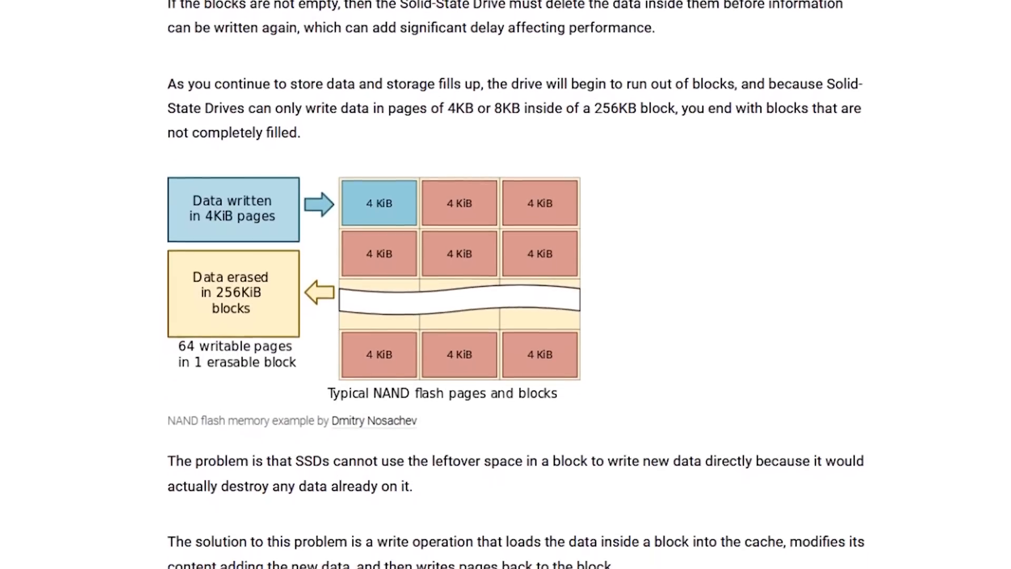
pyautogui.scroll(-3)
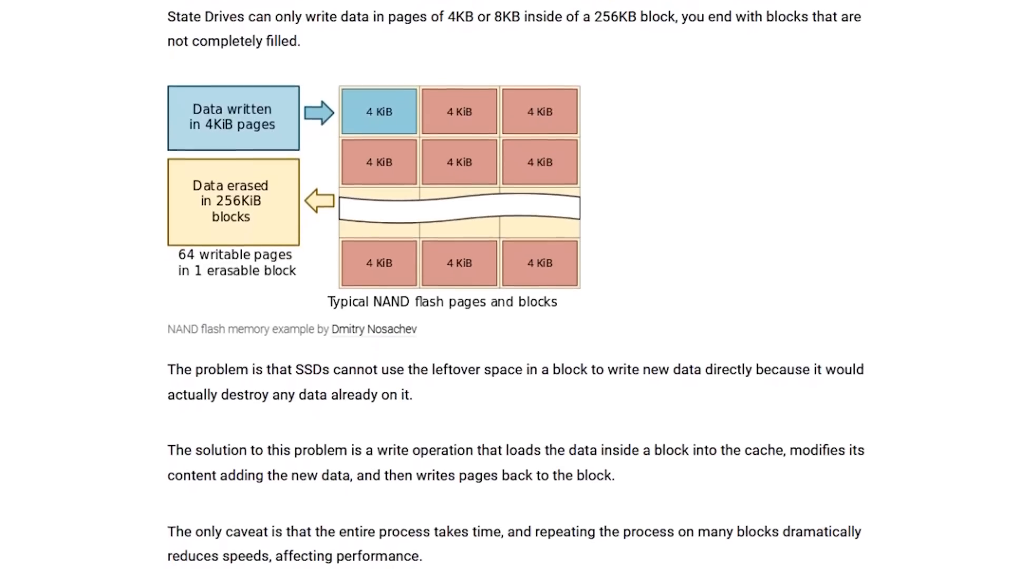
pyautogui.scroll(-3)
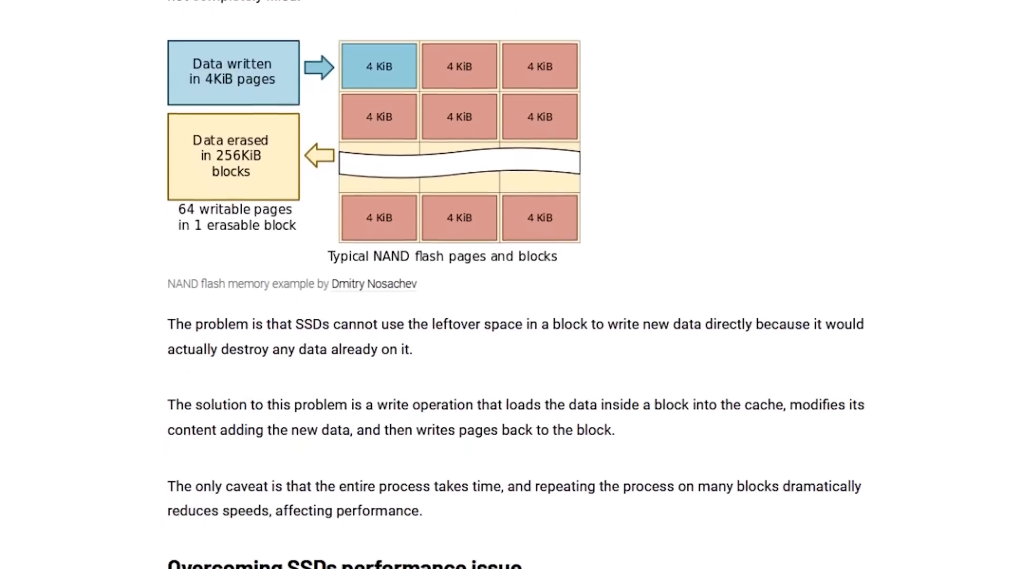
pyautogui.scroll(-3)
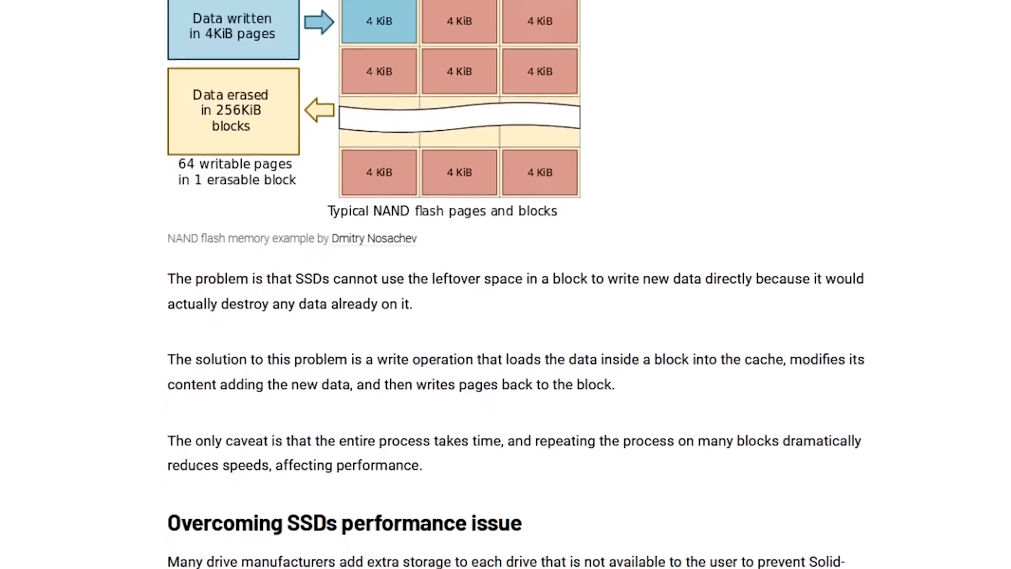
pyautogui.scroll(3)
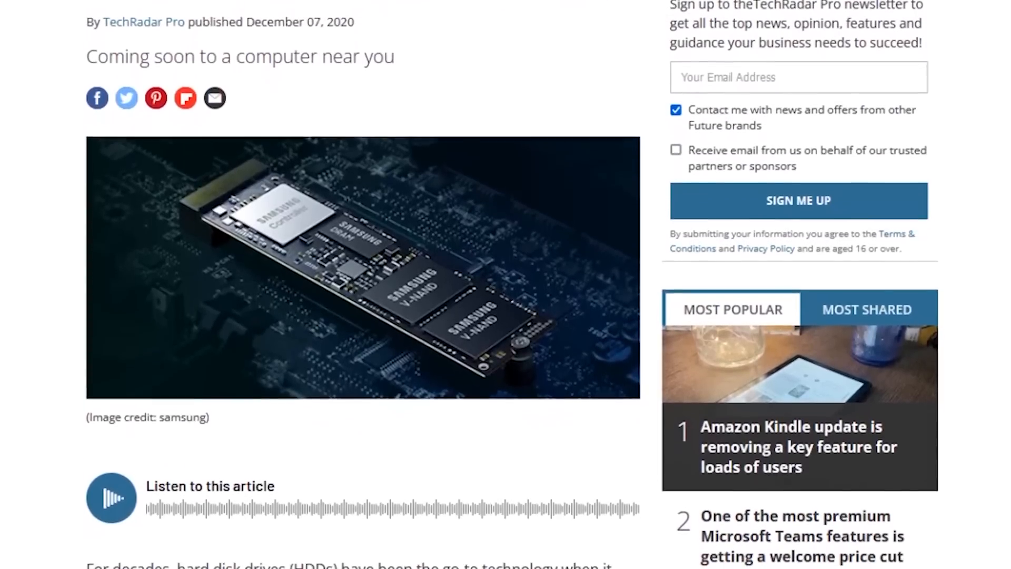
# - Scroll the TechRadar SSD article through its intro into the 'SSD 101' section
pyautogui.scroll(-3)
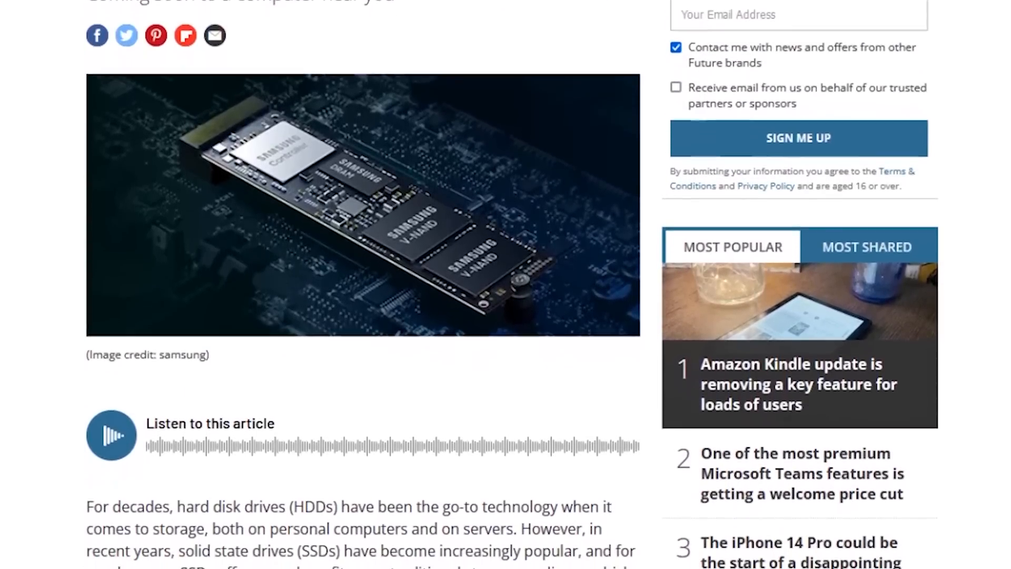
pyautogui.scroll(-3)
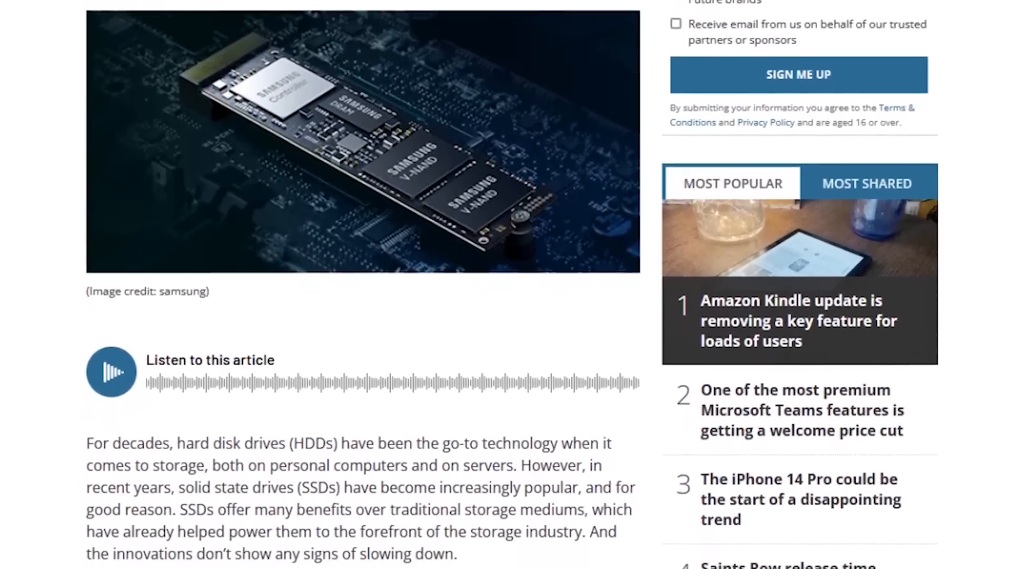
pyautogui.scroll(-3)
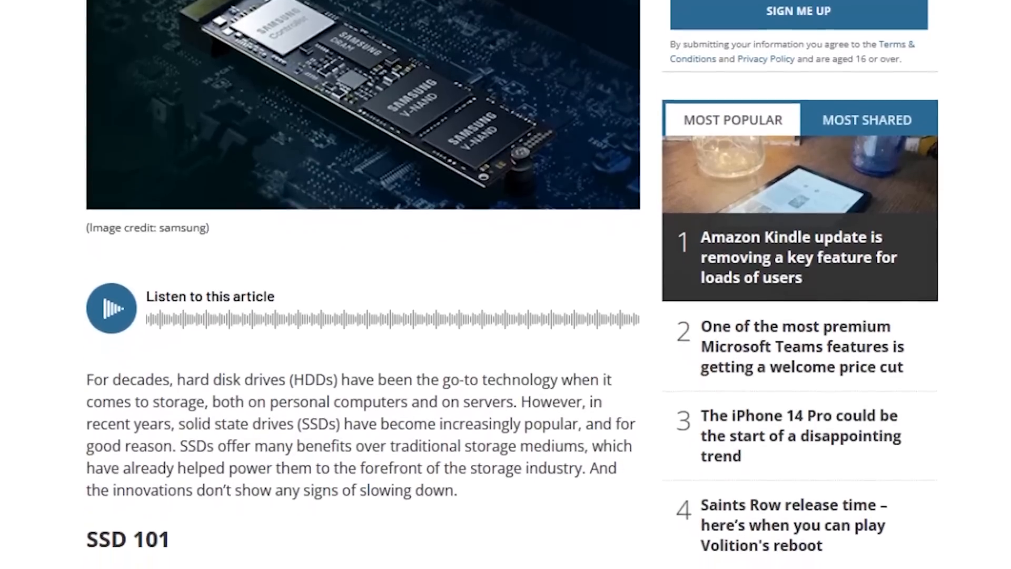
pyautogui.scroll(-3)
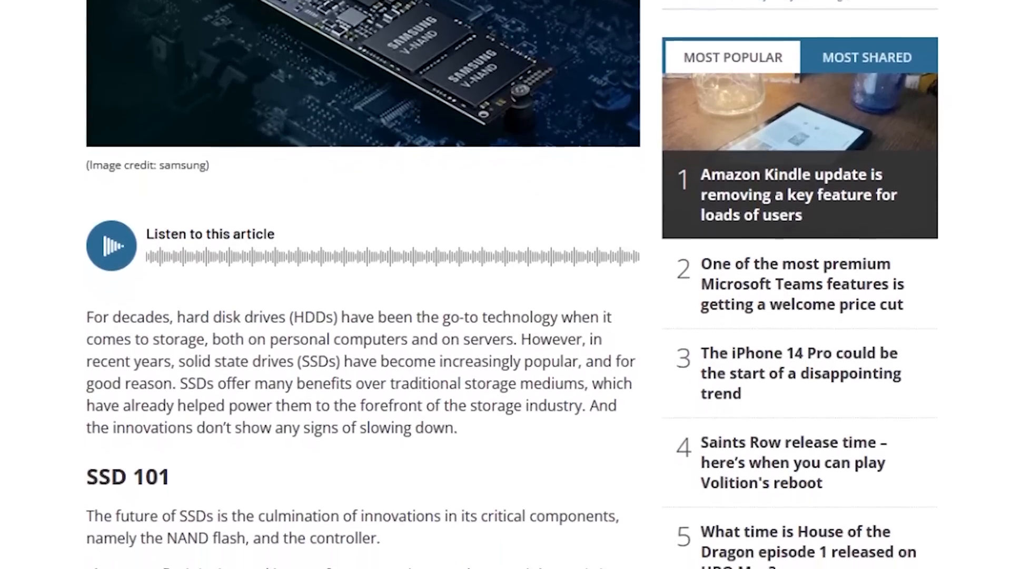
pyautogui.scroll(-3)
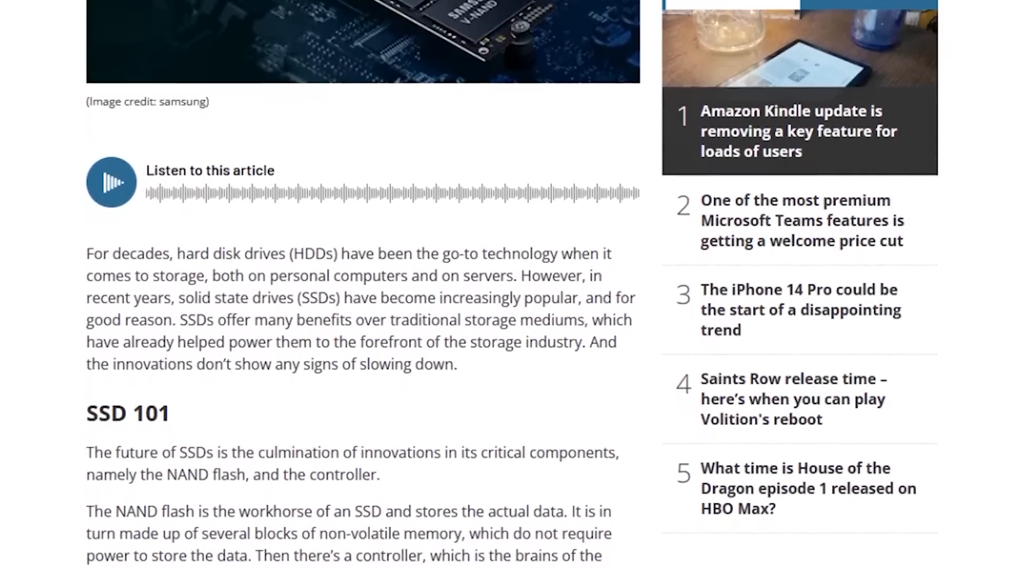
pyautogui.scroll(-3)
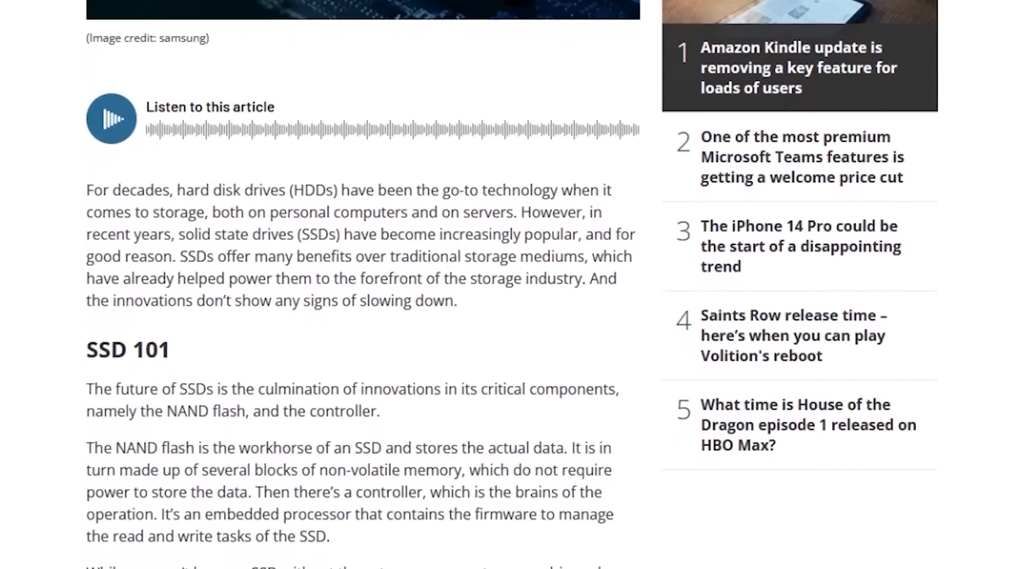
pyautogui.scroll(-3)
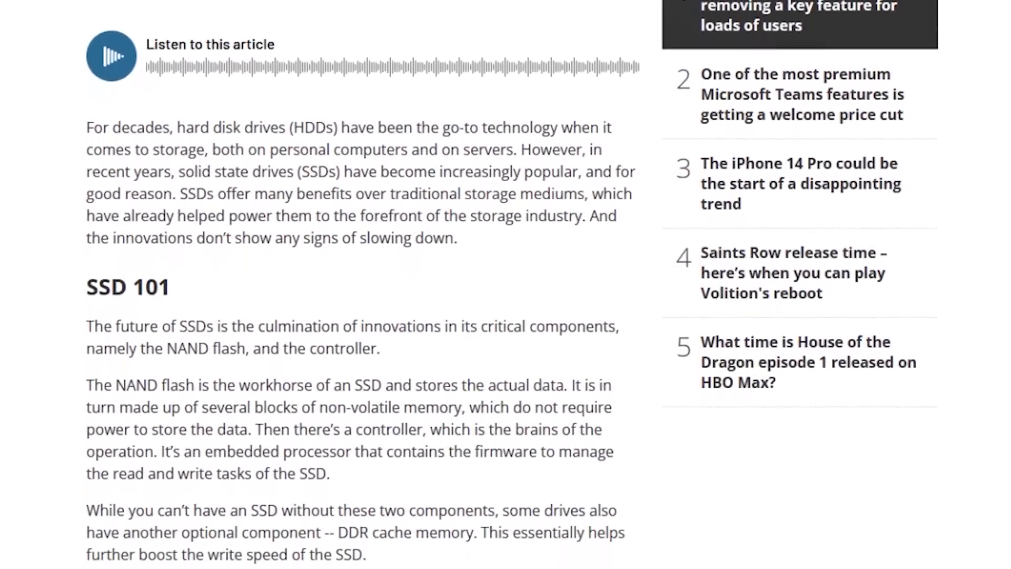
# - Continue down into 'Flash with a bang', reaching Samsung's 850 Series
pyautogui.scroll(-3)
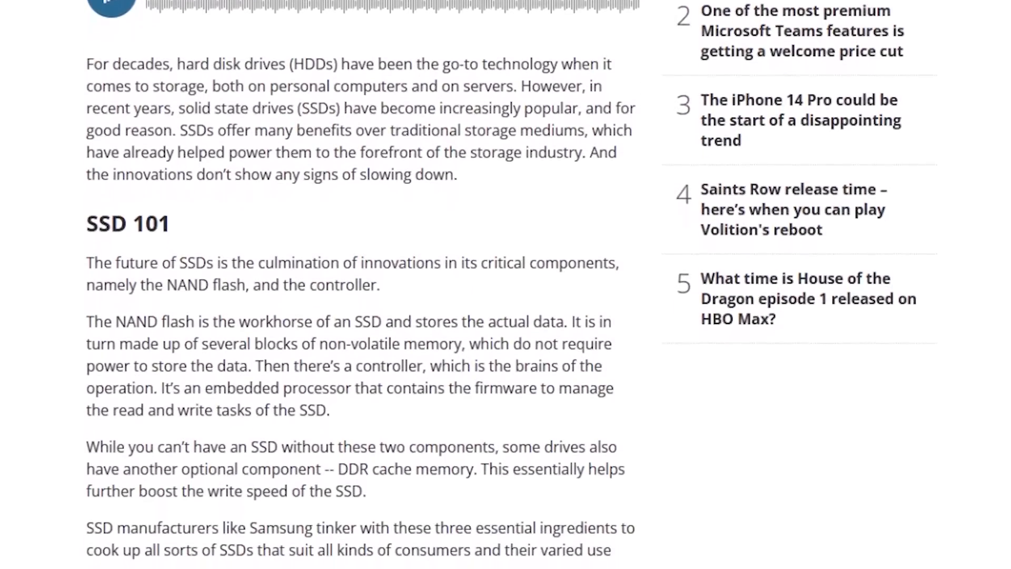
pyautogui.scroll(-3)
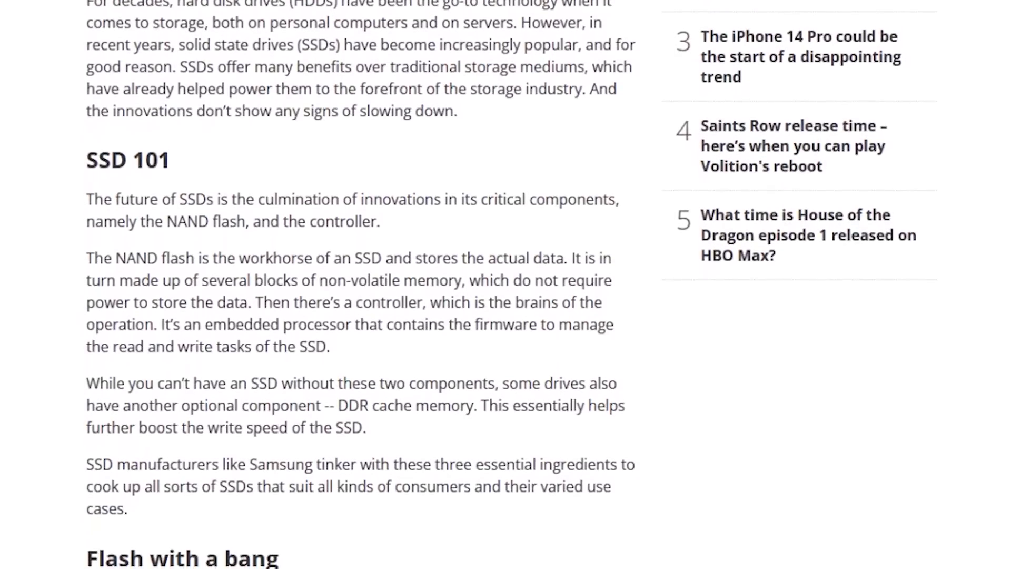
pyautogui.scroll(-3)
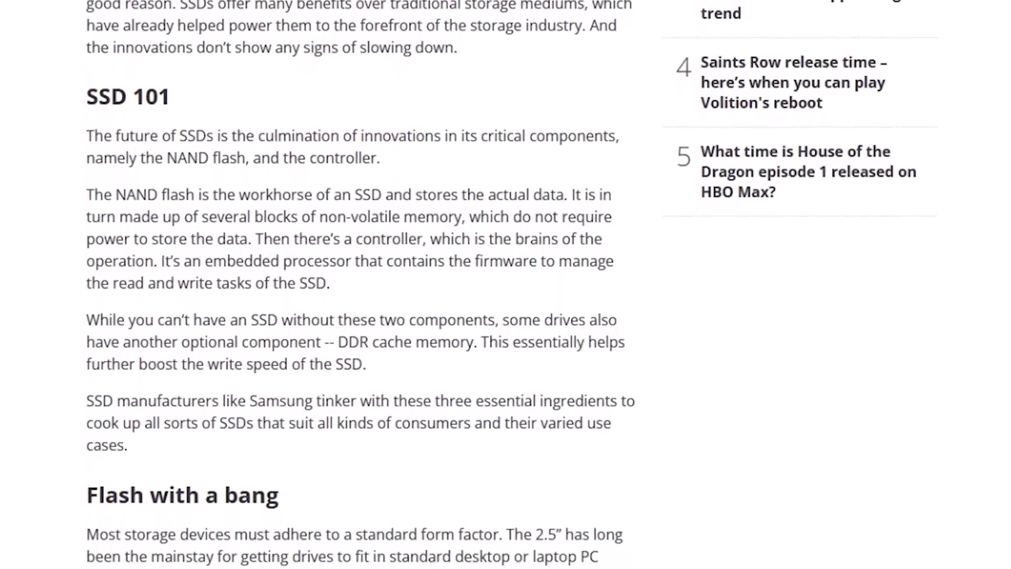
pyautogui.scroll(-3)
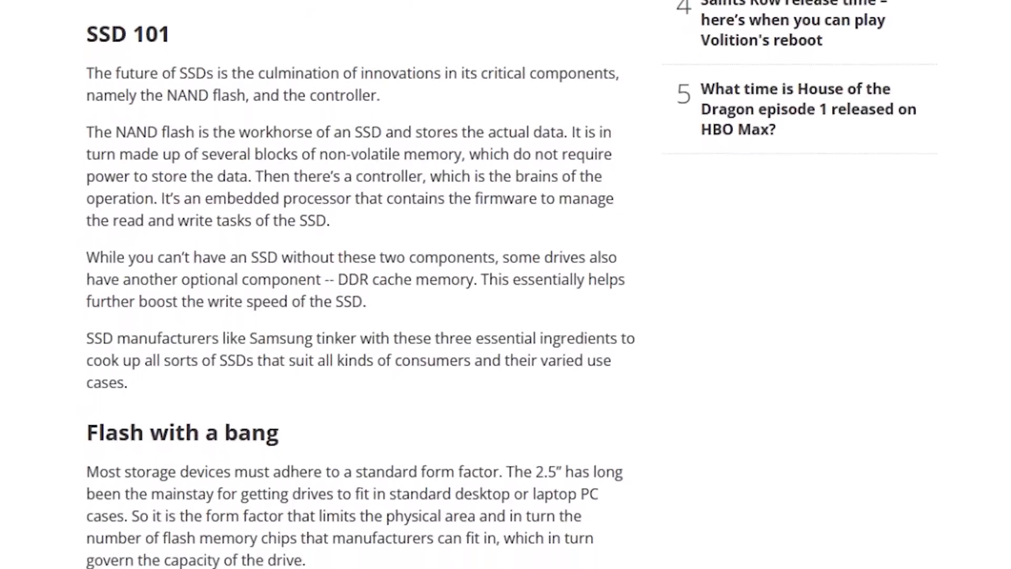
pyautogui.scroll(-3)
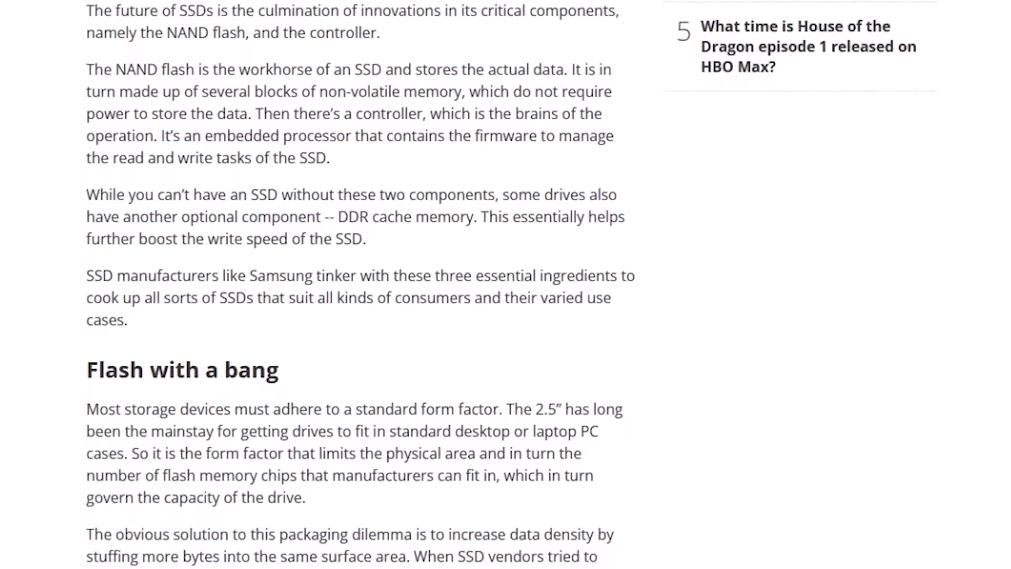
pyautogui.scroll(-3)
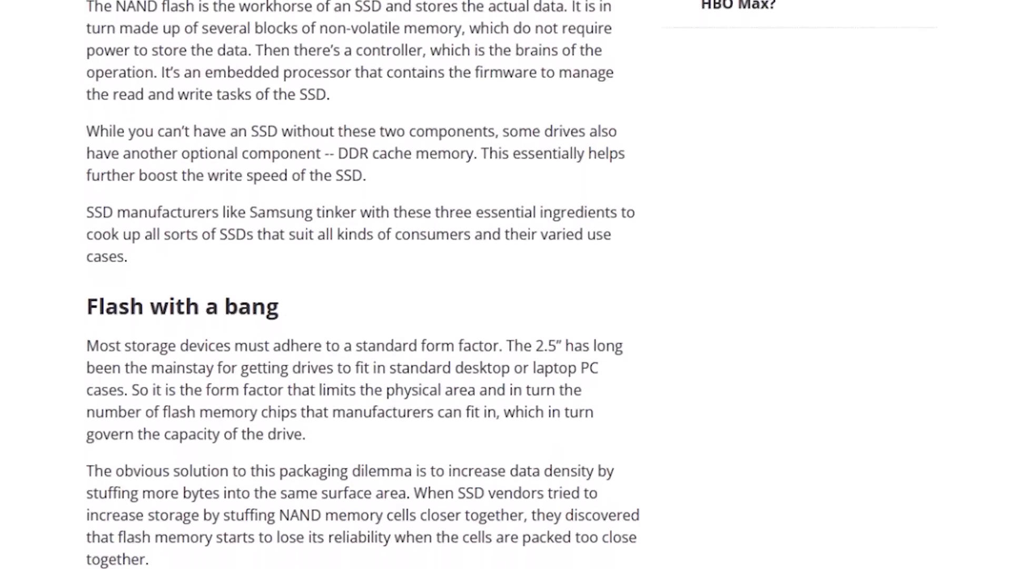
pyautogui.scroll(-3)
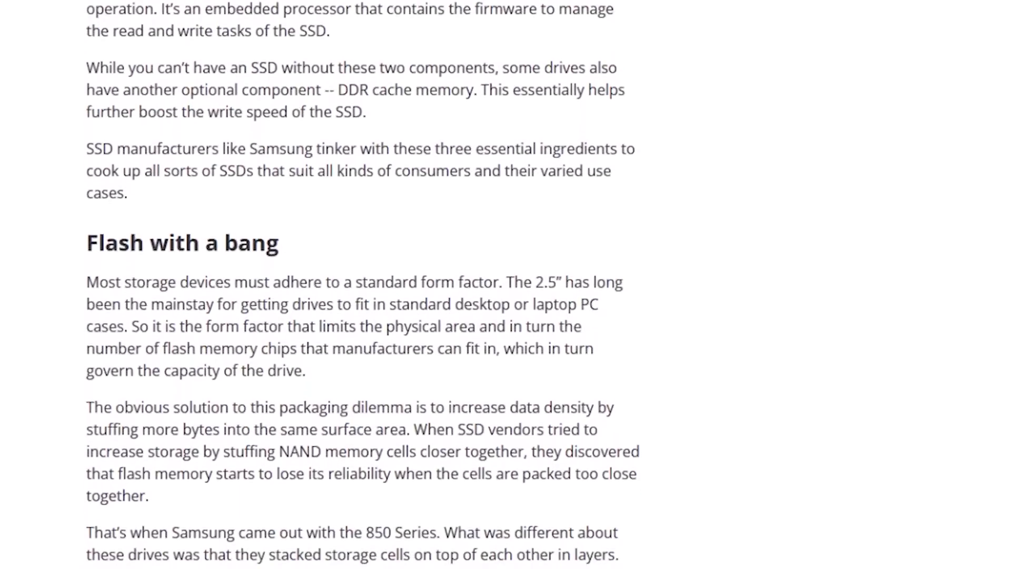